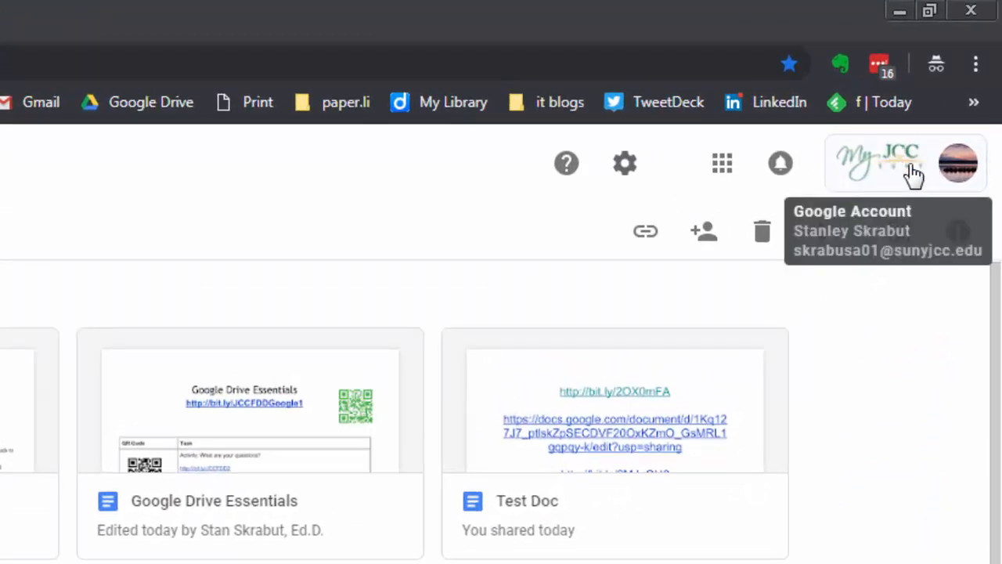
- Check the signed-in work account from the avatar menu before viewing My Drive
click(958, 163)
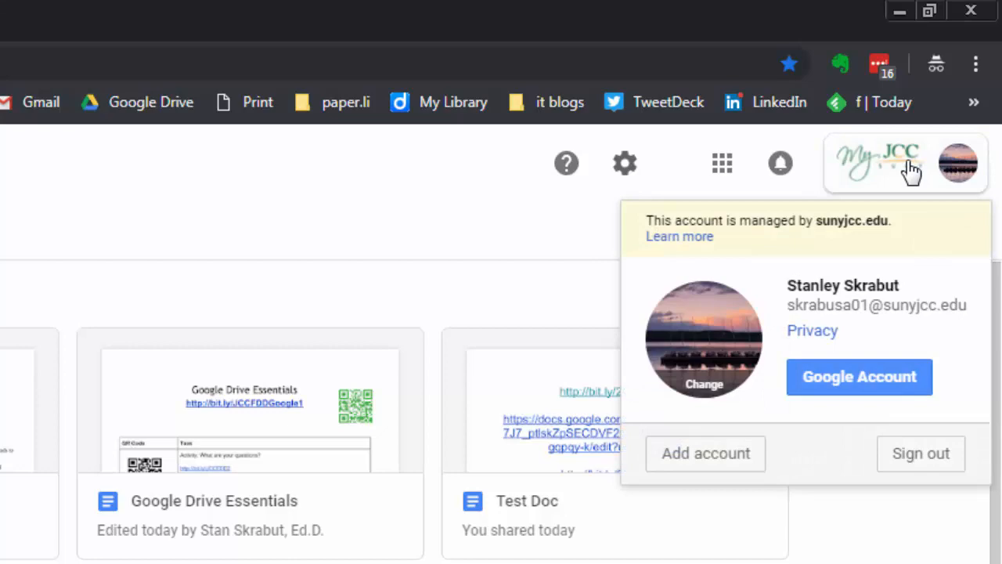
mouse_move(811, 304)
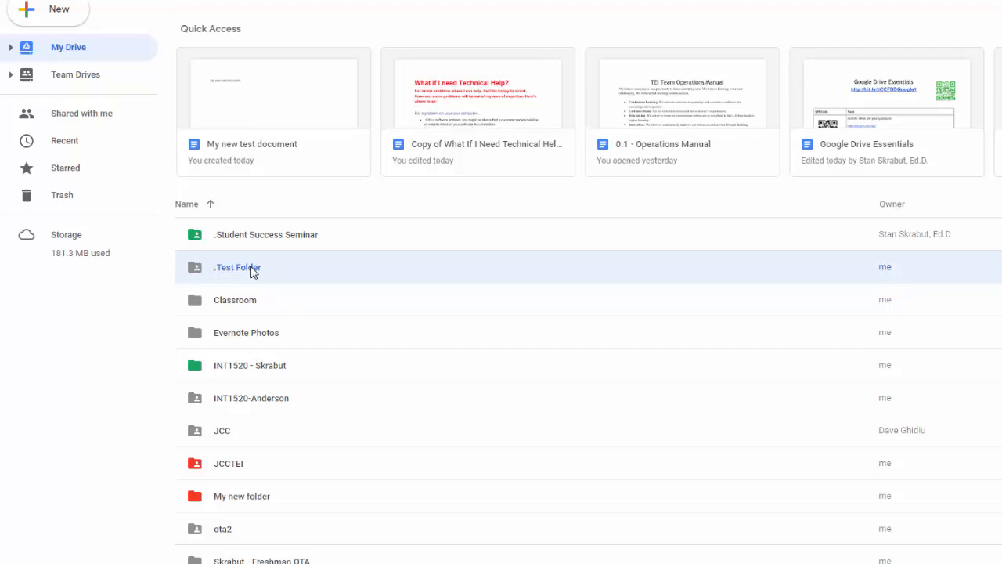
- Share Test Folder with the collaborator found by 'stan' and grant direct edit rights
right_click(238, 266)
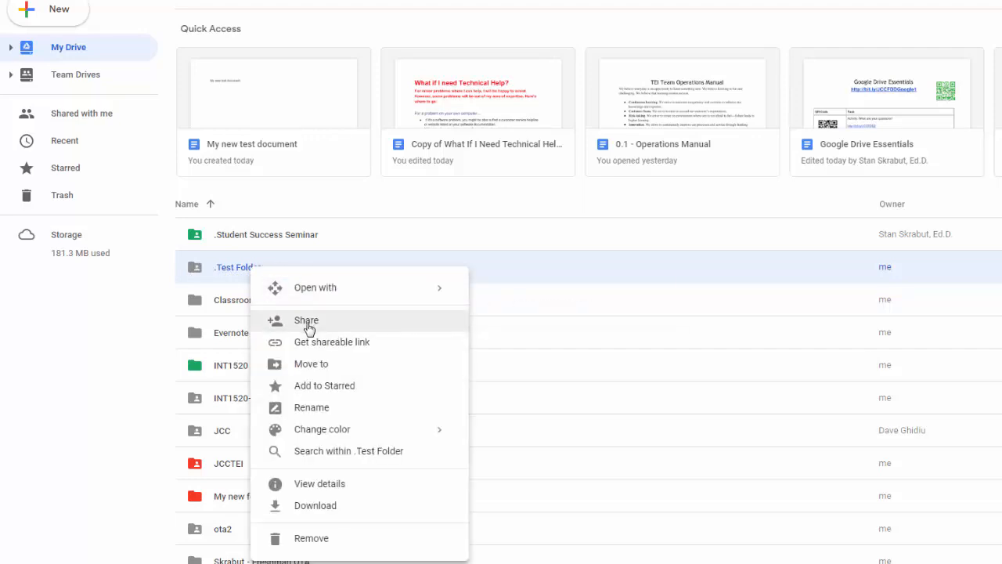
click(307, 320)
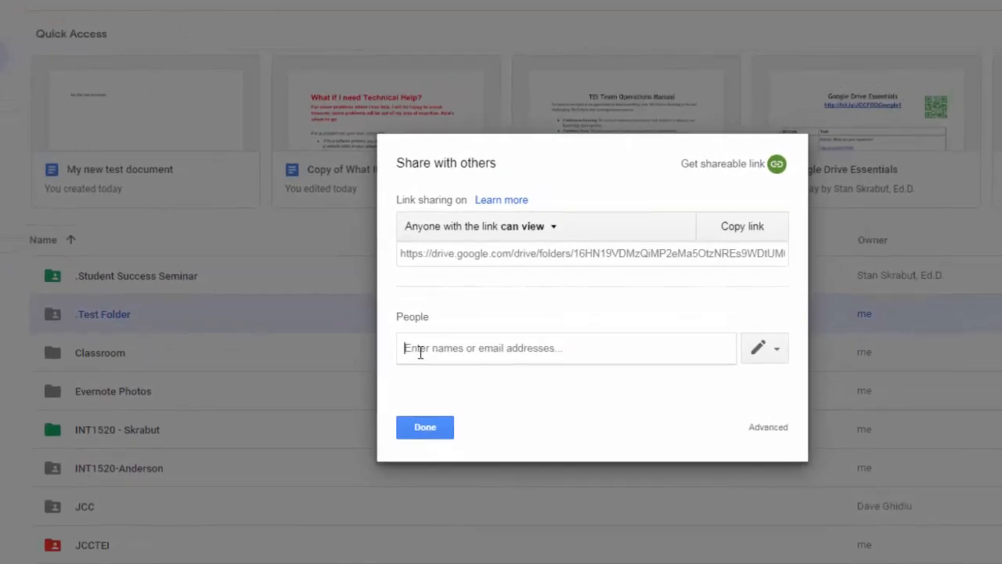
text(stan)
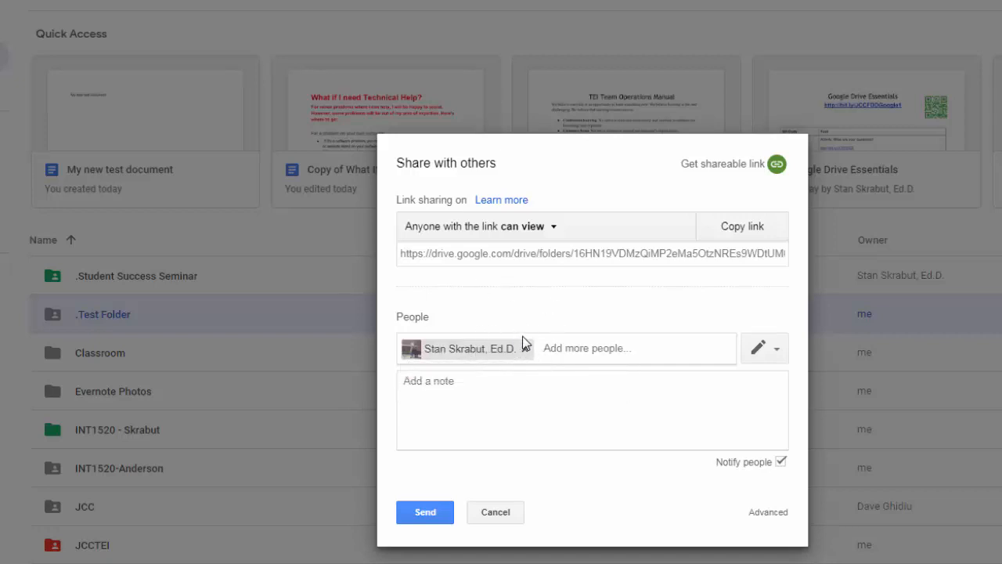
mouse_move(755, 347)
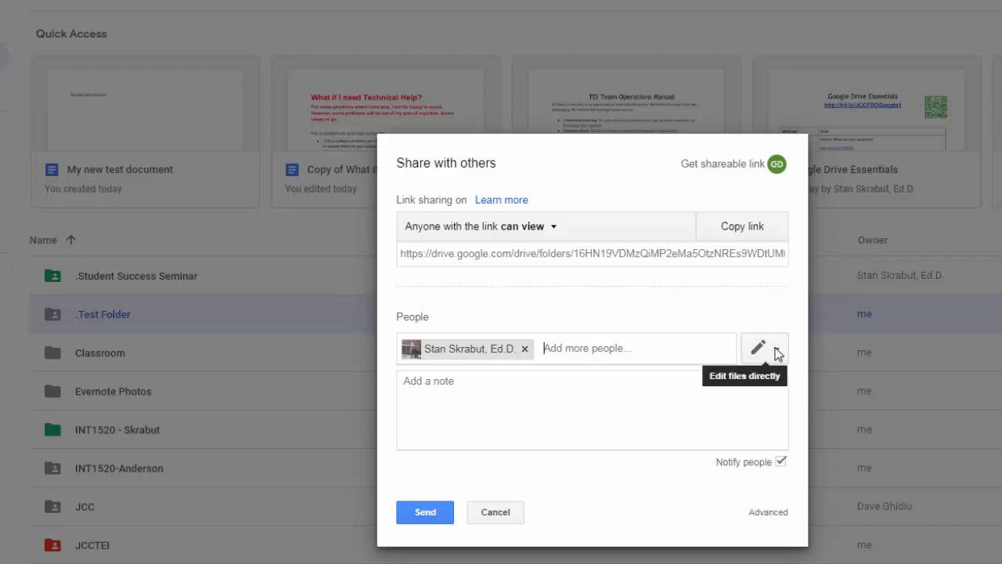
click(764, 348)
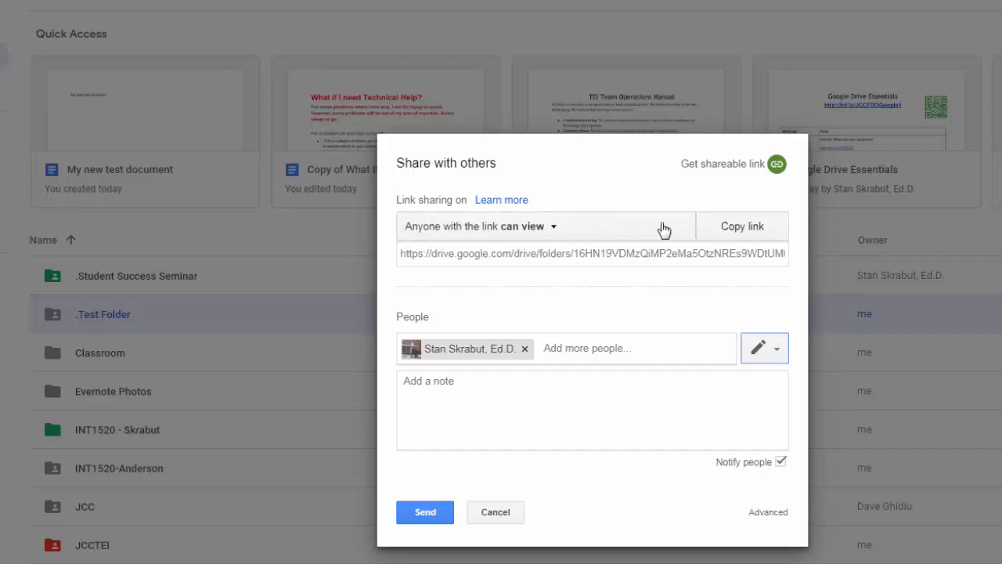
mouse_move(686, 233)
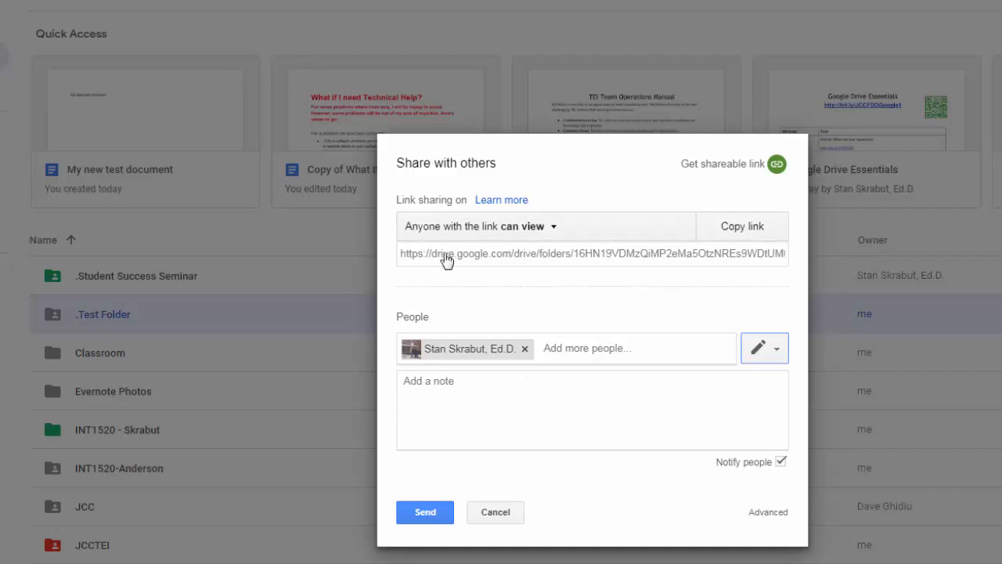
mouse_move(533, 374)
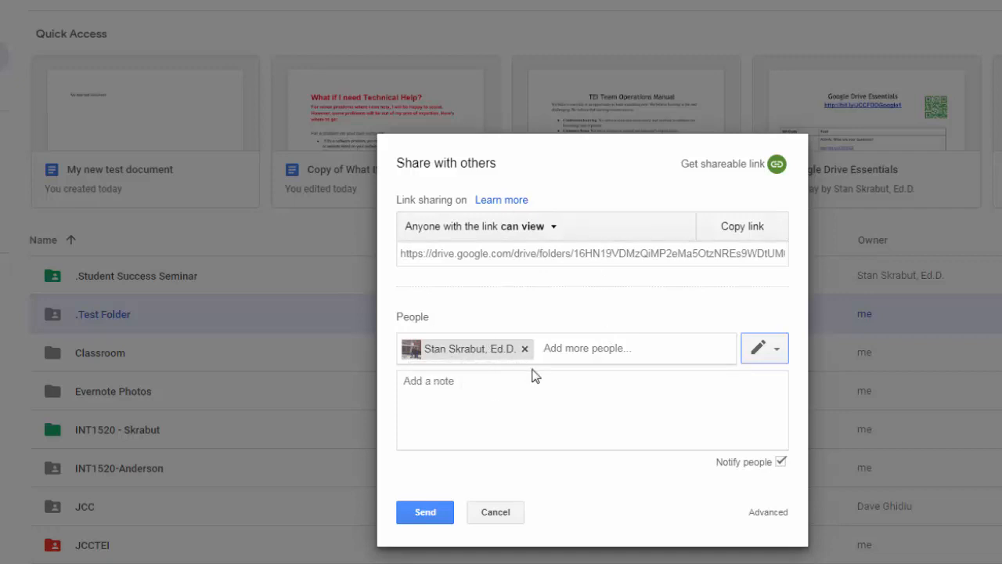
mouse_move(508, 376)
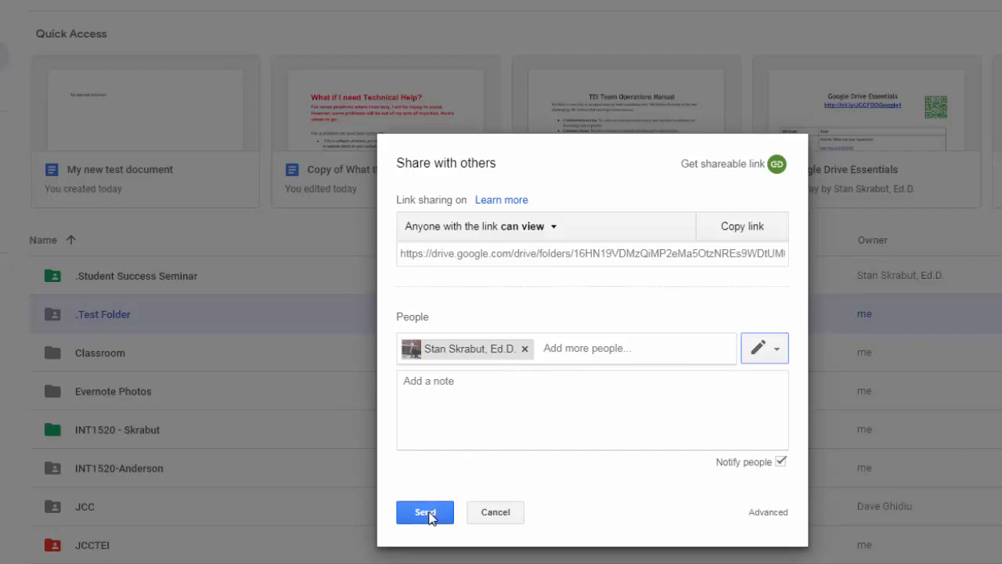
- Send the Test Folder invitation, confirming the share outside the organisation
click(424, 512)
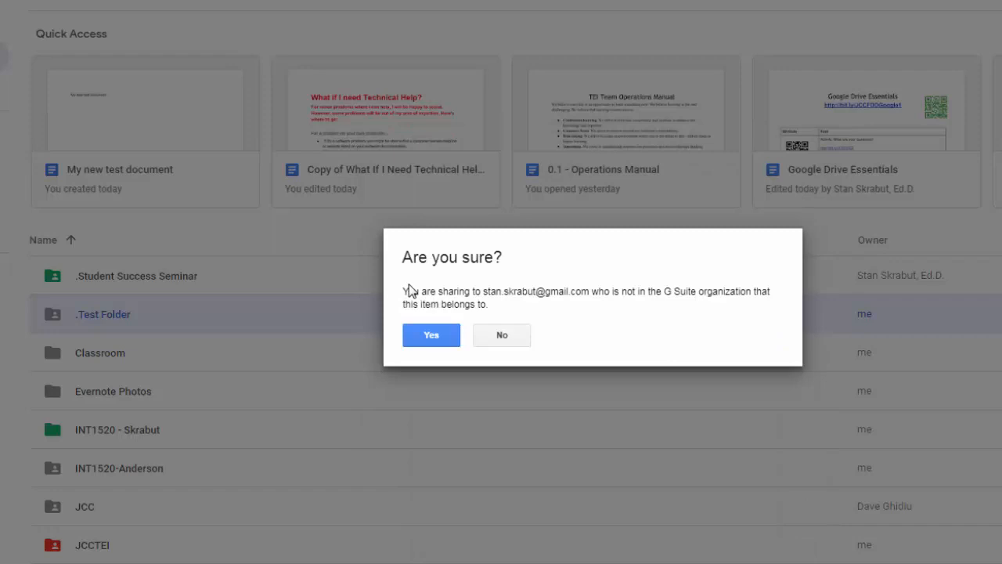
mouse_move(654, 288)
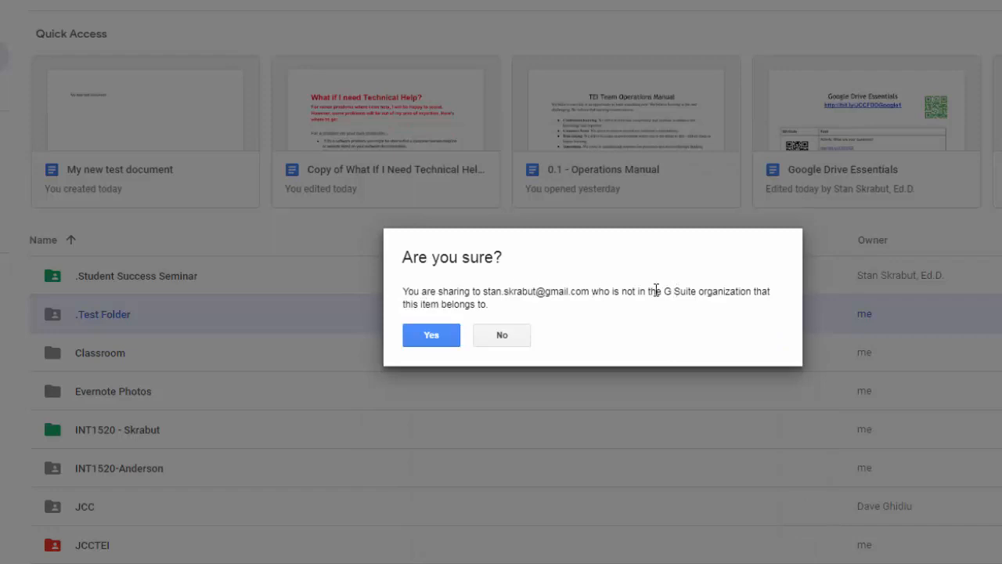
mouse_move(492, 304)
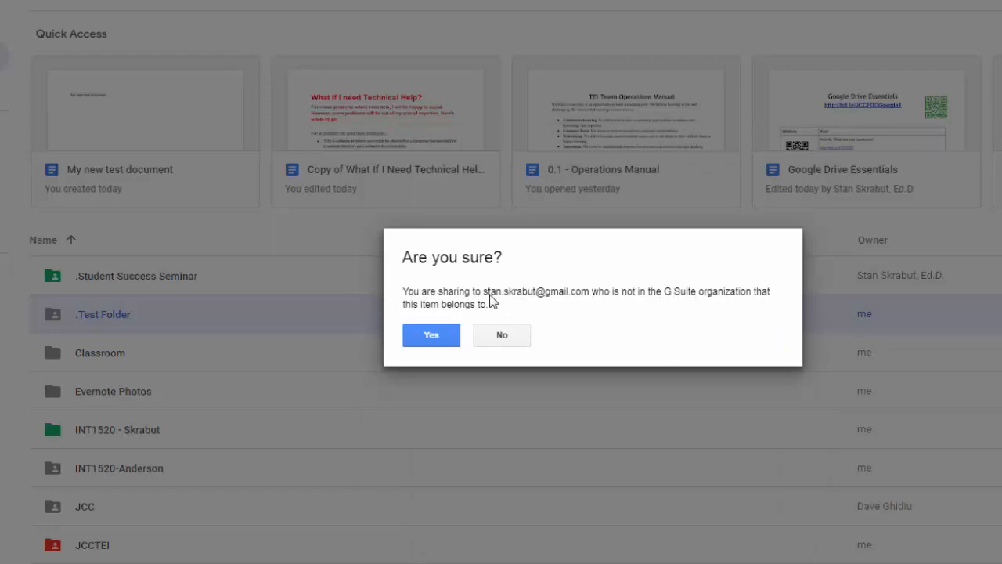
mouse_move(430, 301)
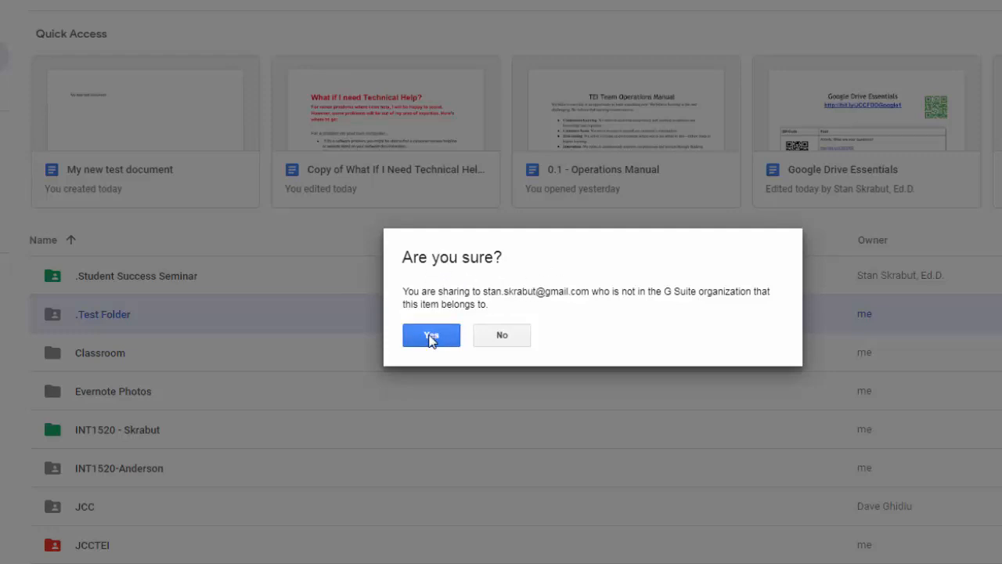
click(431, 335)
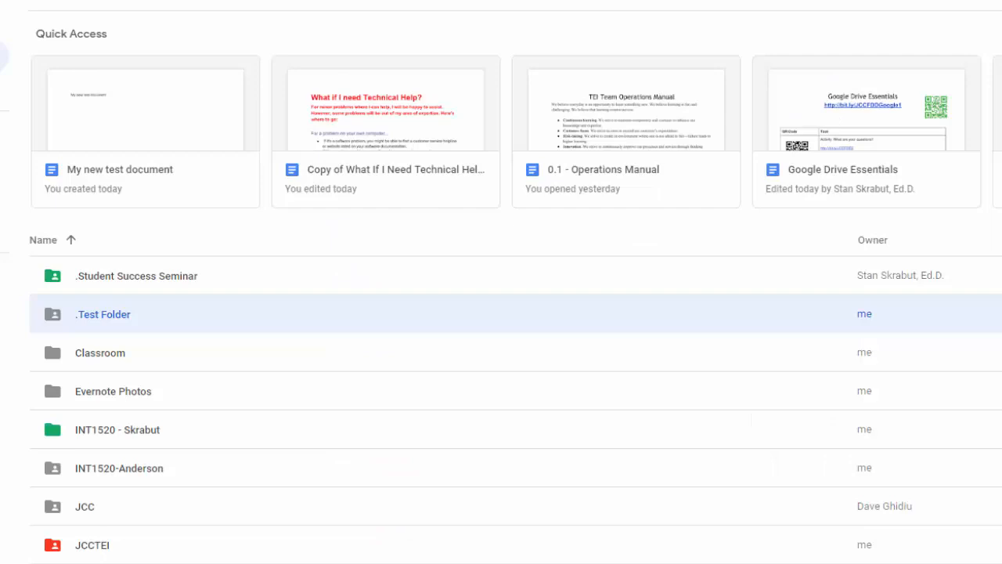
mouse_move(113, 524)
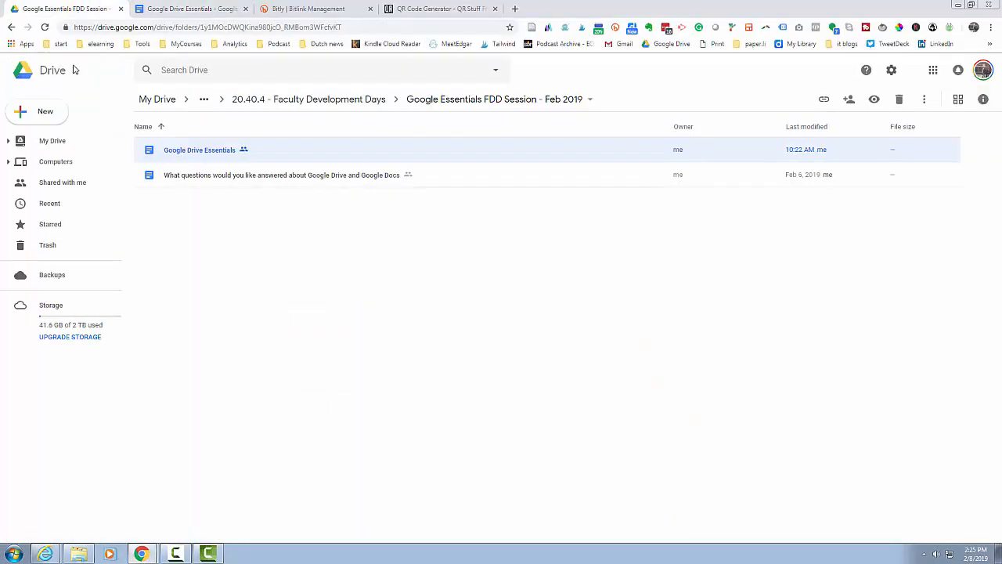
- In the personal account, find Test Folder at the top of Shared with me and select it
click(53, 141)
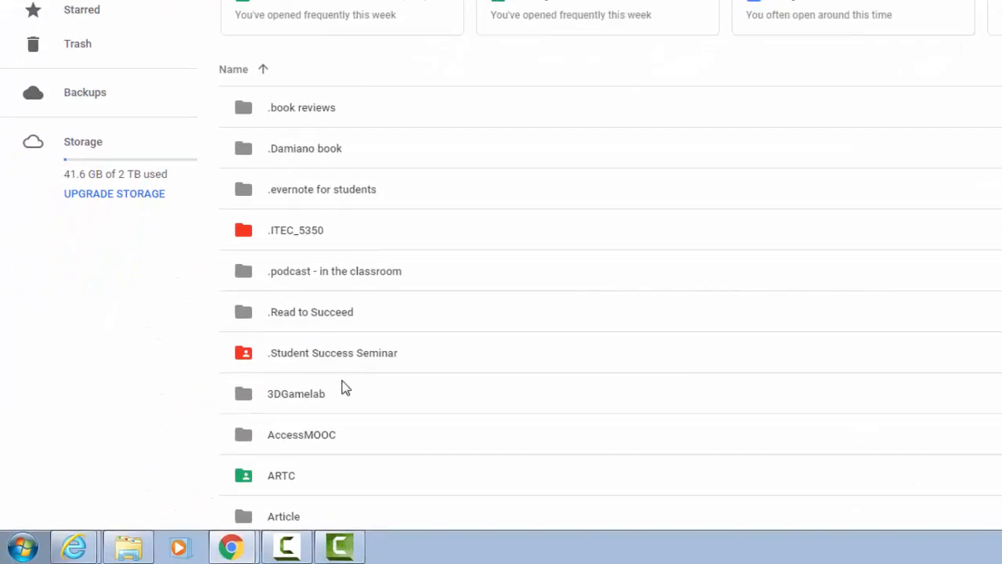
mouse_move(304, 108)
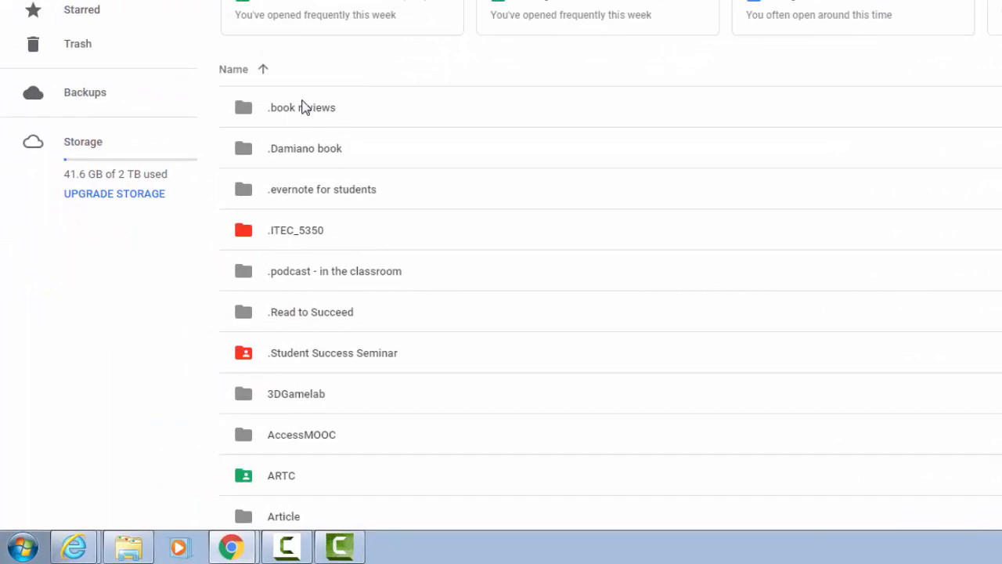
scroll(up, 3)
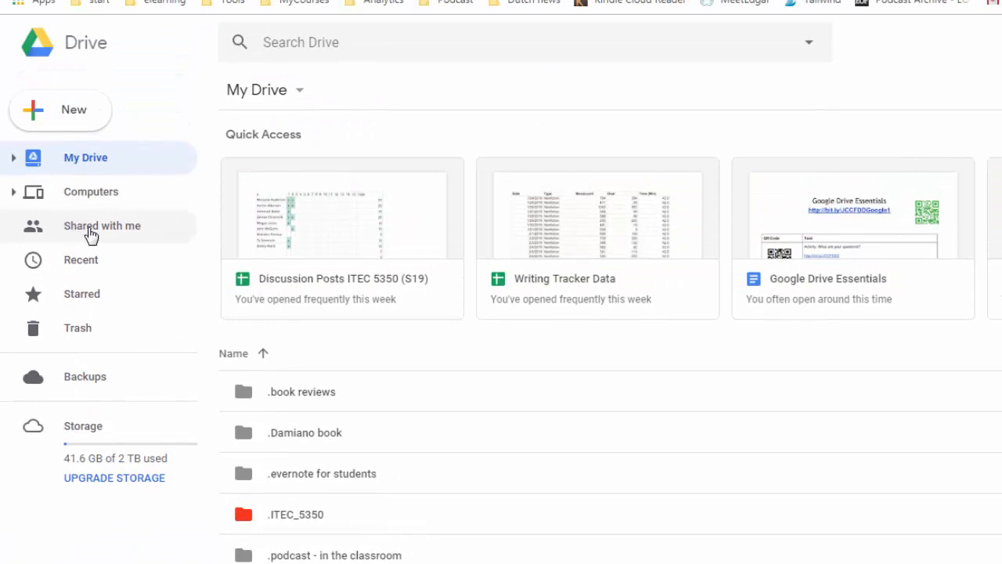
click(102, 226)
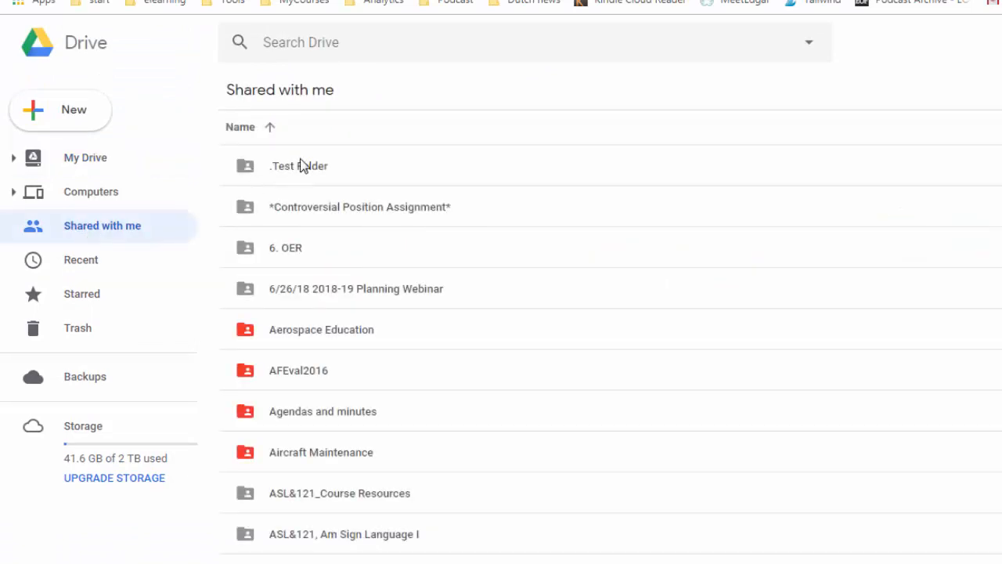
click(297, 166)
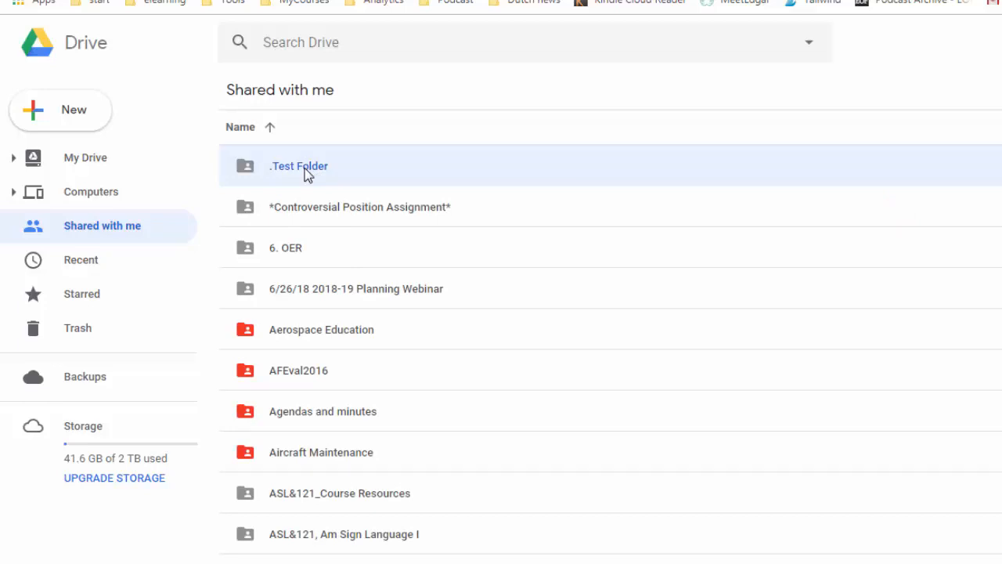
mouse_move(84, 230)
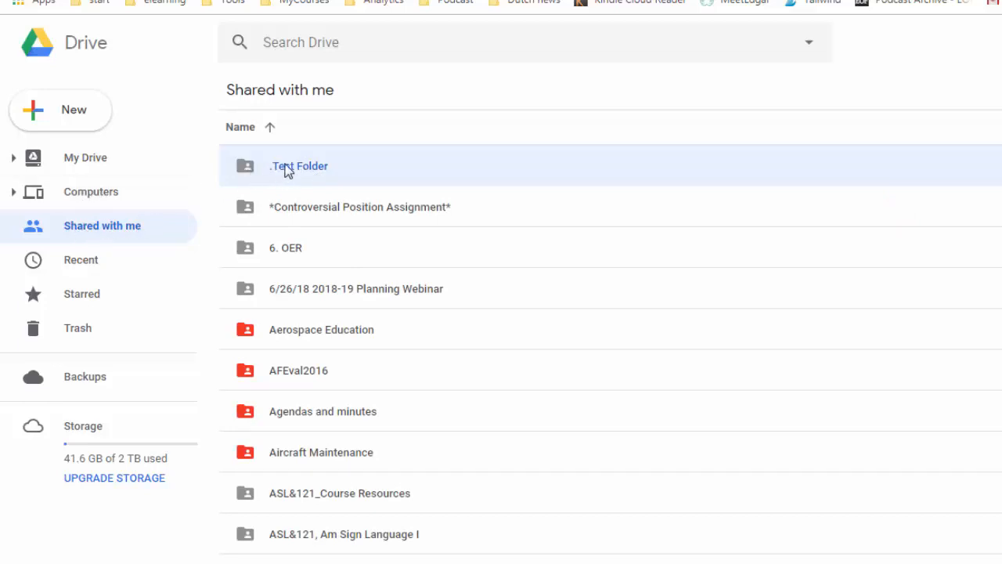
mouse_move(141, 226)
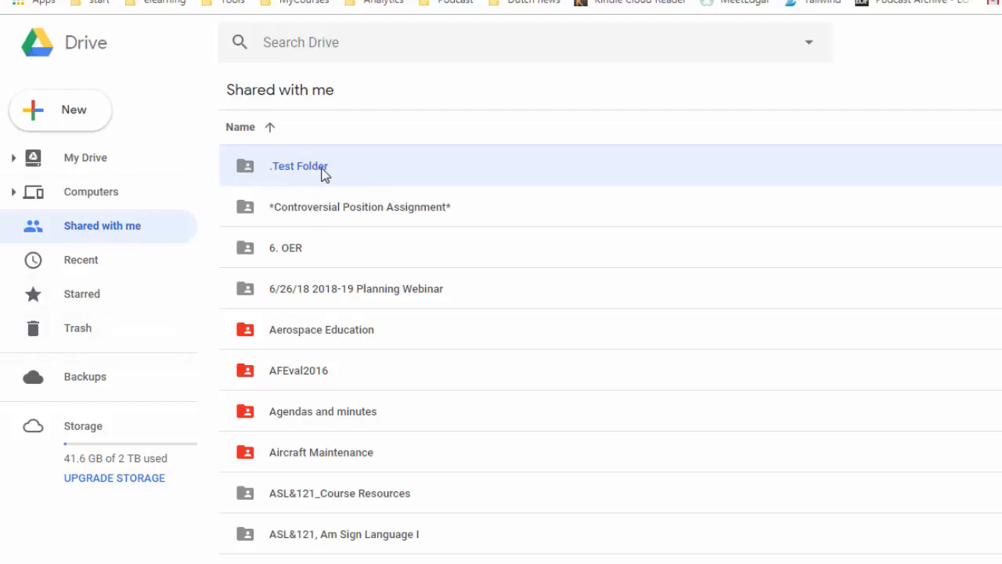
mouse_move(341, 171)
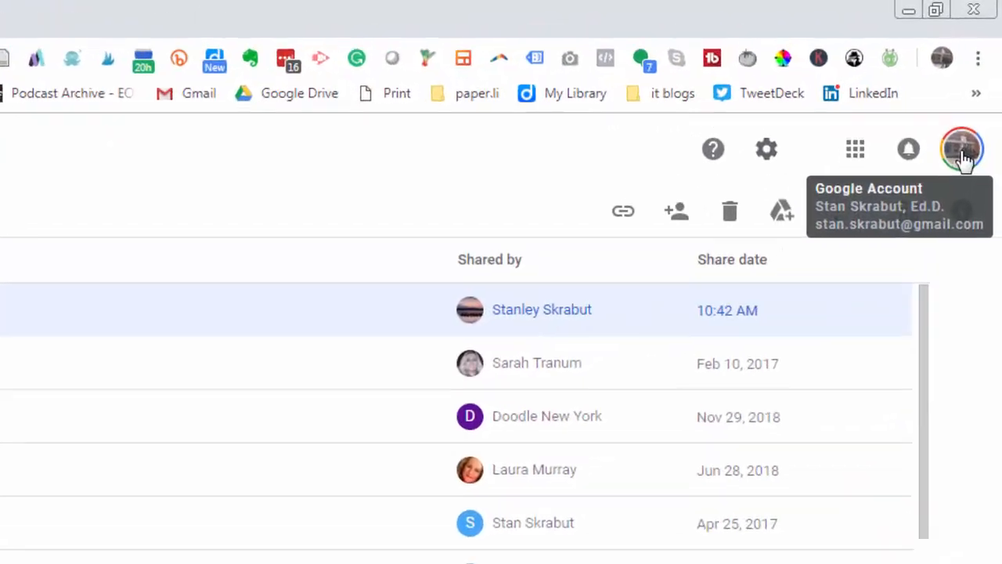
- Verify the personal account is signed in and add Test Folder to its My Drive
click(961, 148)
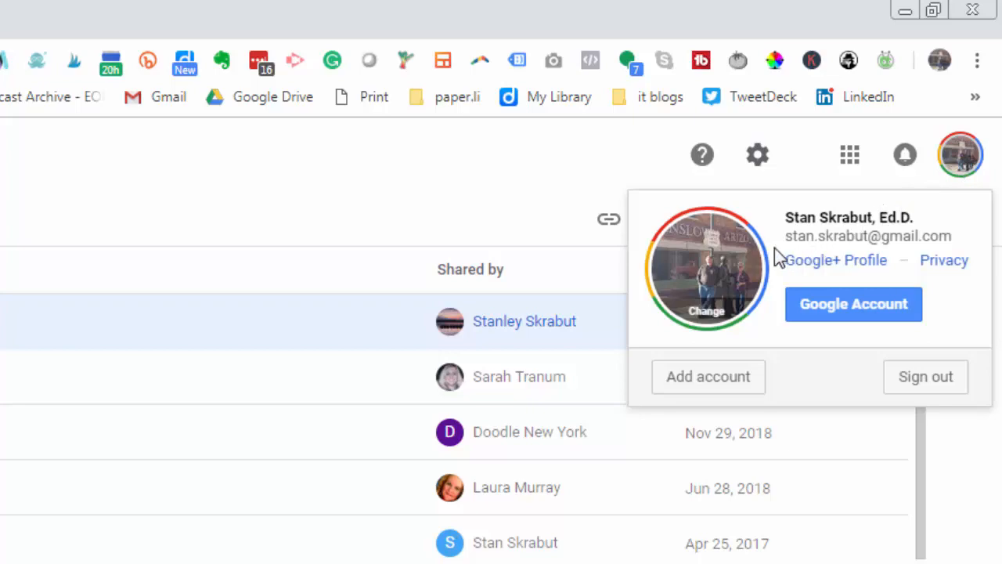
mouse_move(862, 228)
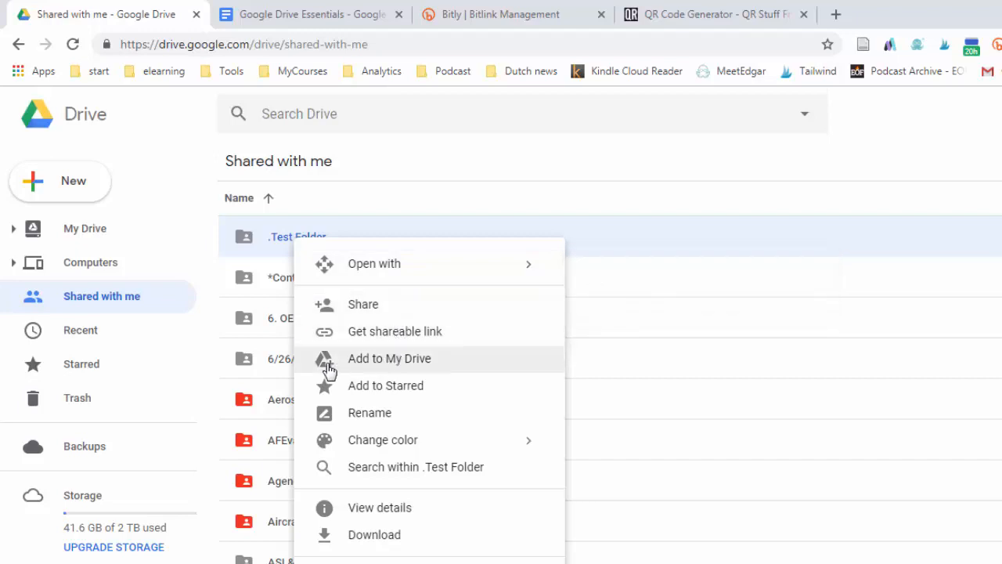
click(388, 357)
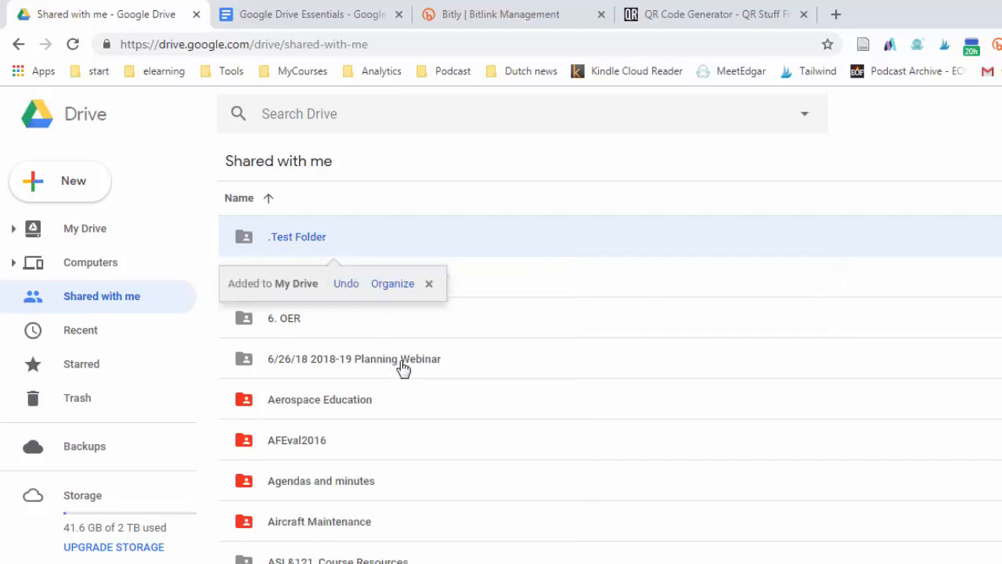
mouse_move(75, 235)
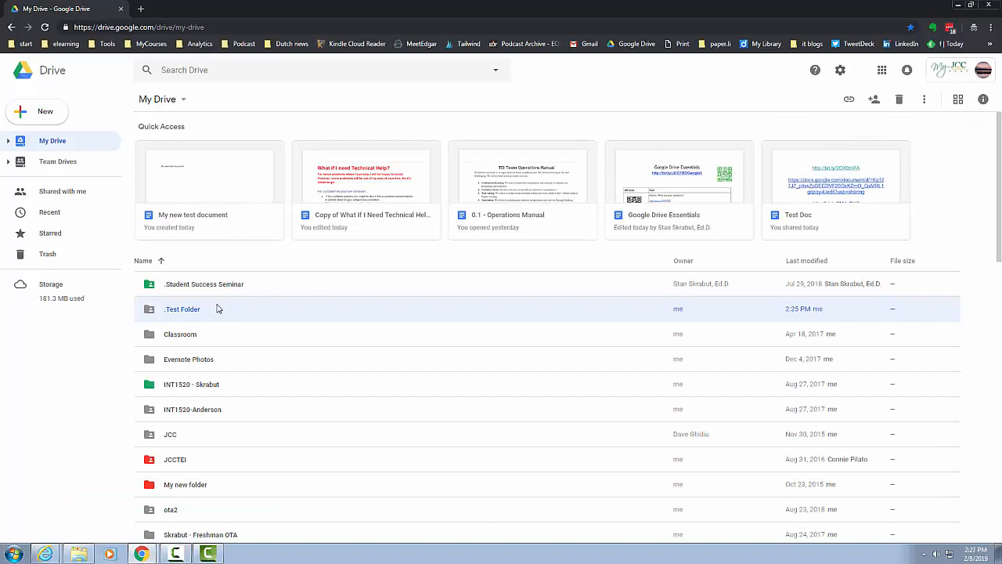
- Create a blank Google Sheets file named 'new spreadsheet' inside Test Folder
double_click(182, 308)
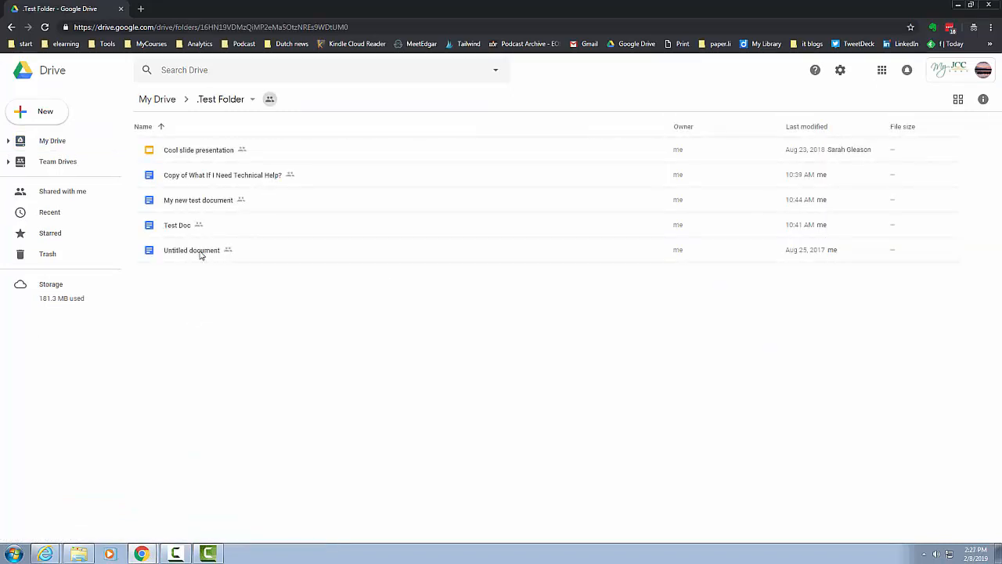
click(44, 111)
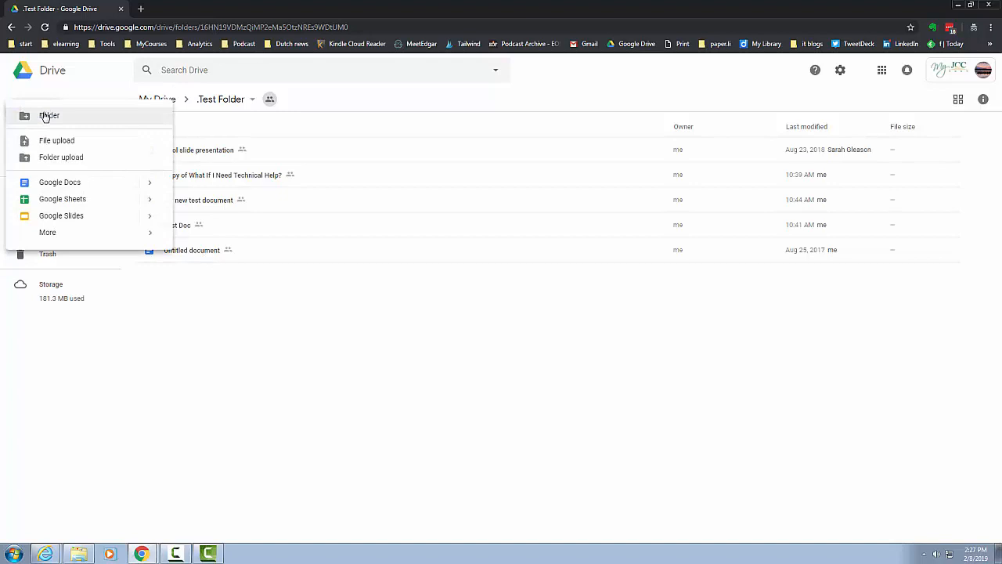
click(63, 198)
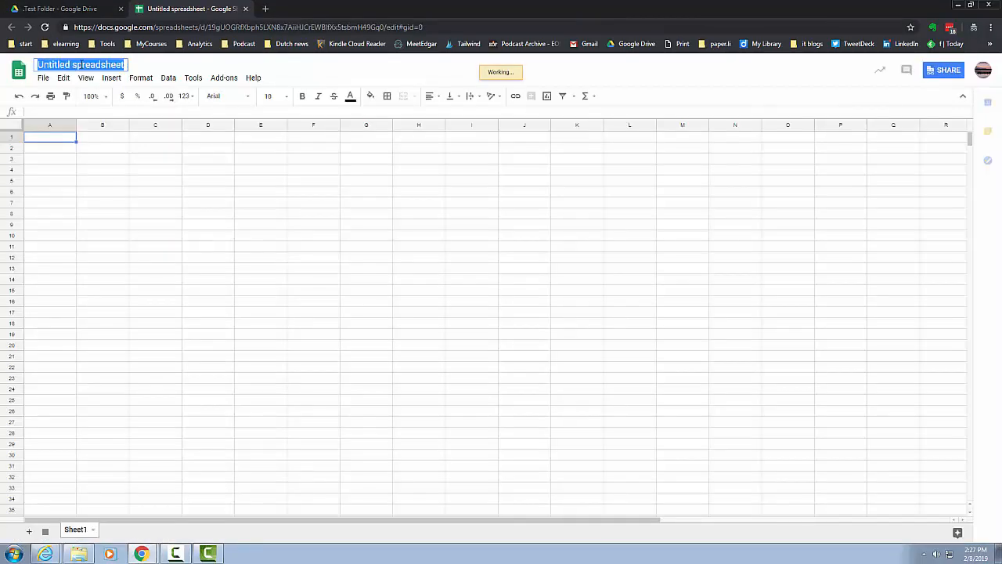
text(new spreadsheet)
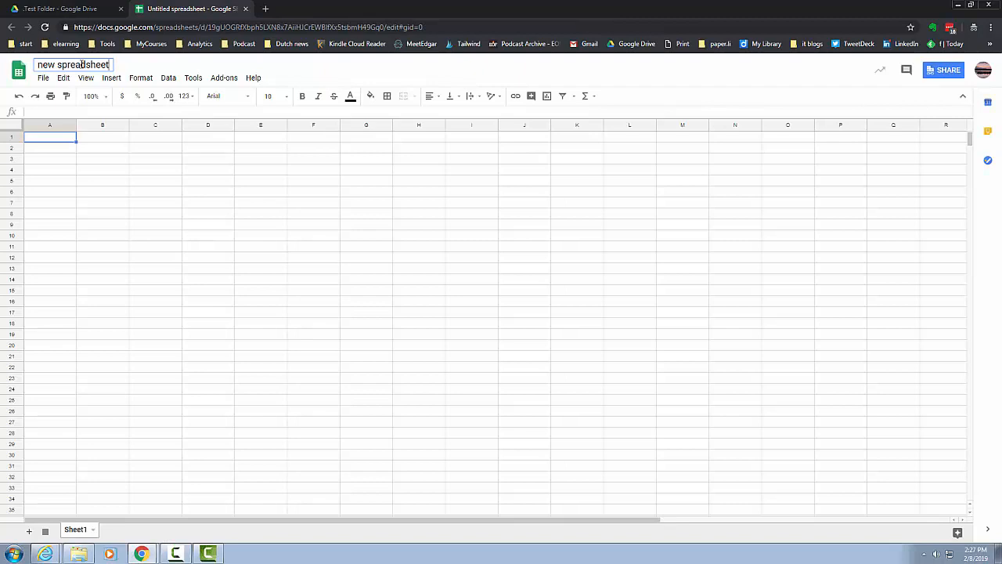
click(60, 9)
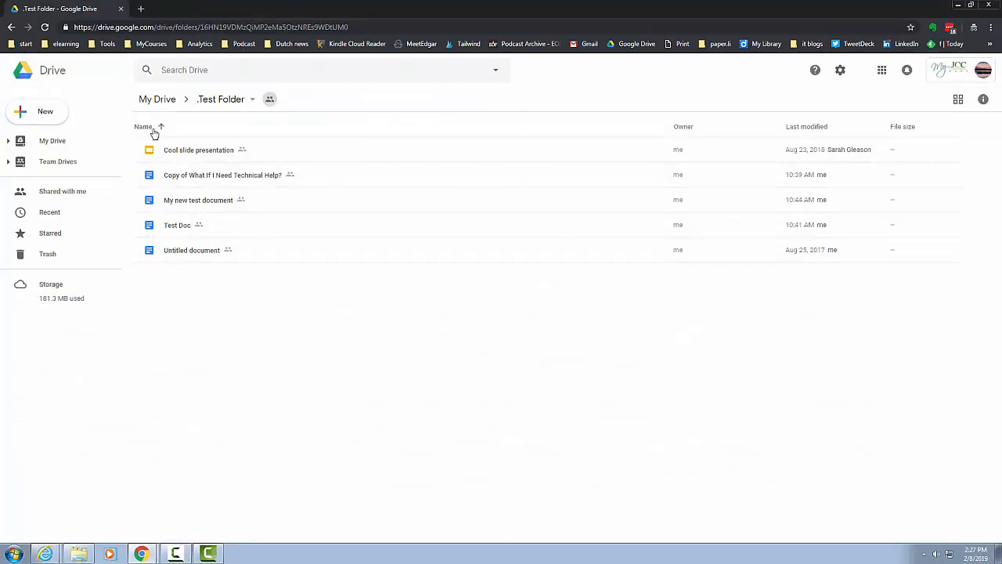
mouse_move(223, 138)
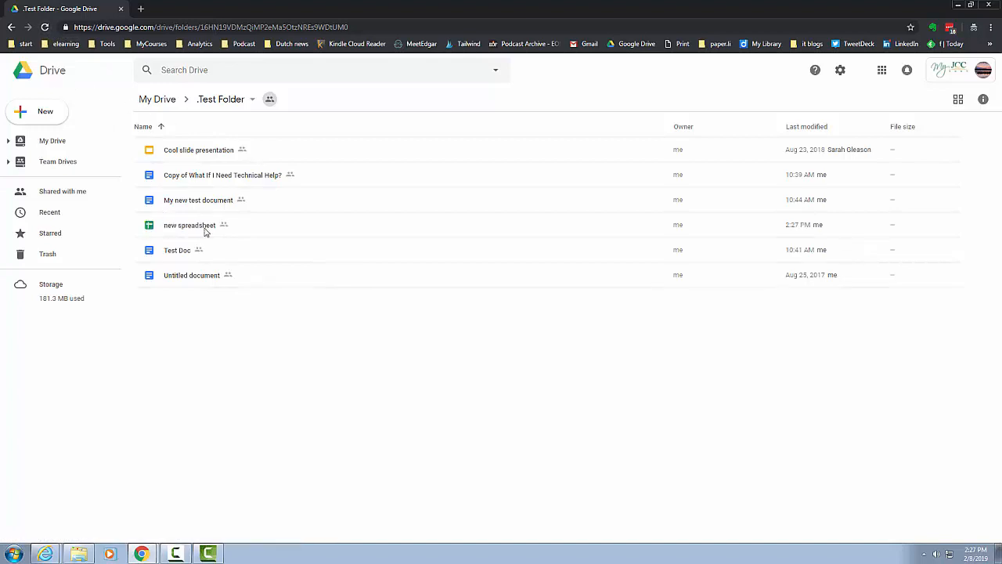
mouse_move(187, 249)
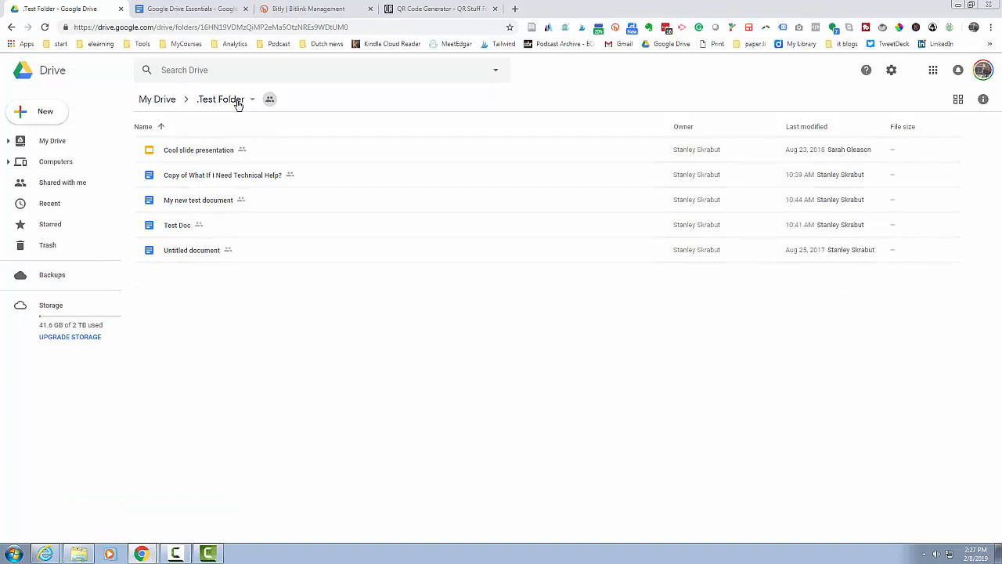
mouse_move(211, 294)
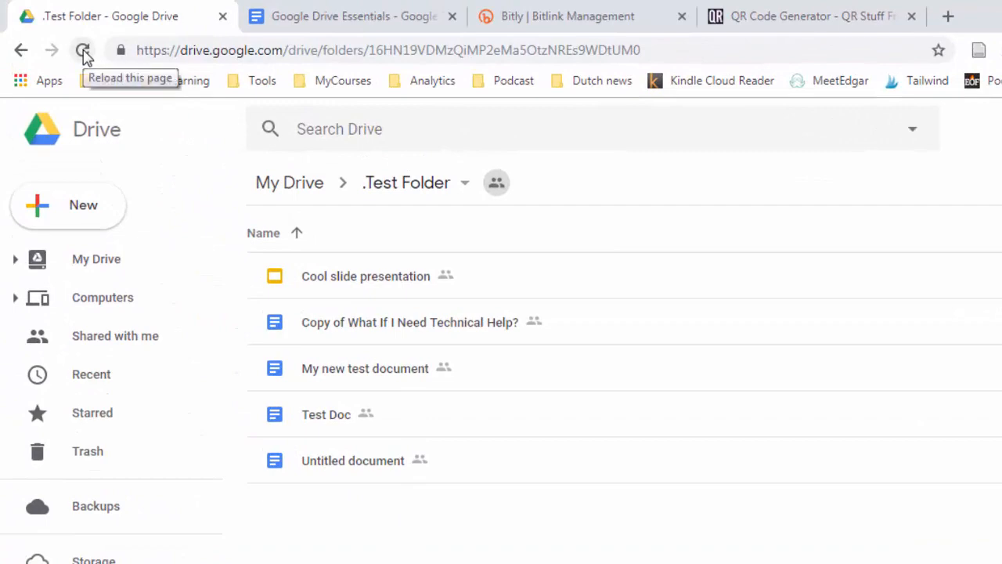
- Reload the other account's Test Folder view so new spreadsheet appears
click(83, 51)
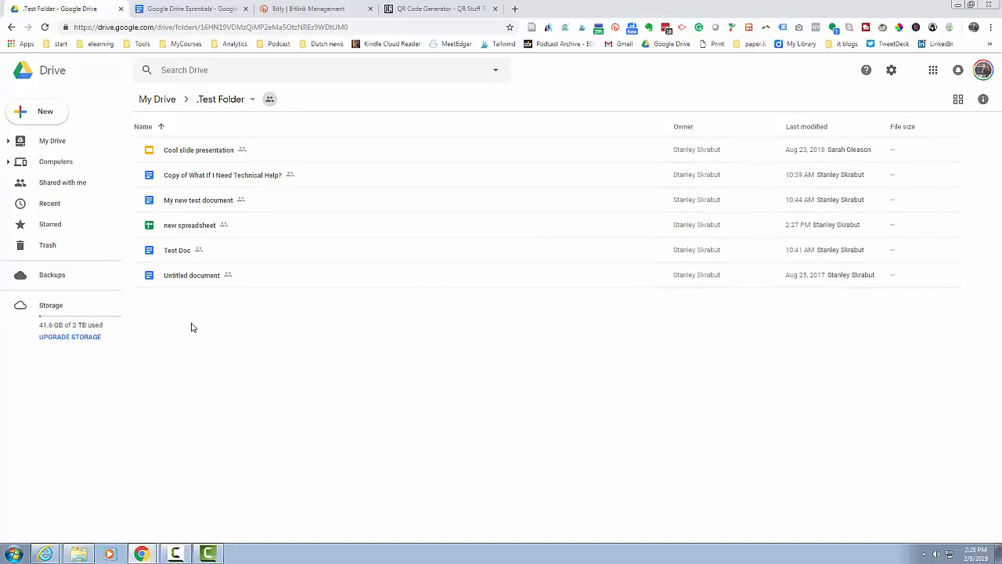
- Create a new Google Slides presentation inside Test Folder
click(43, 111)
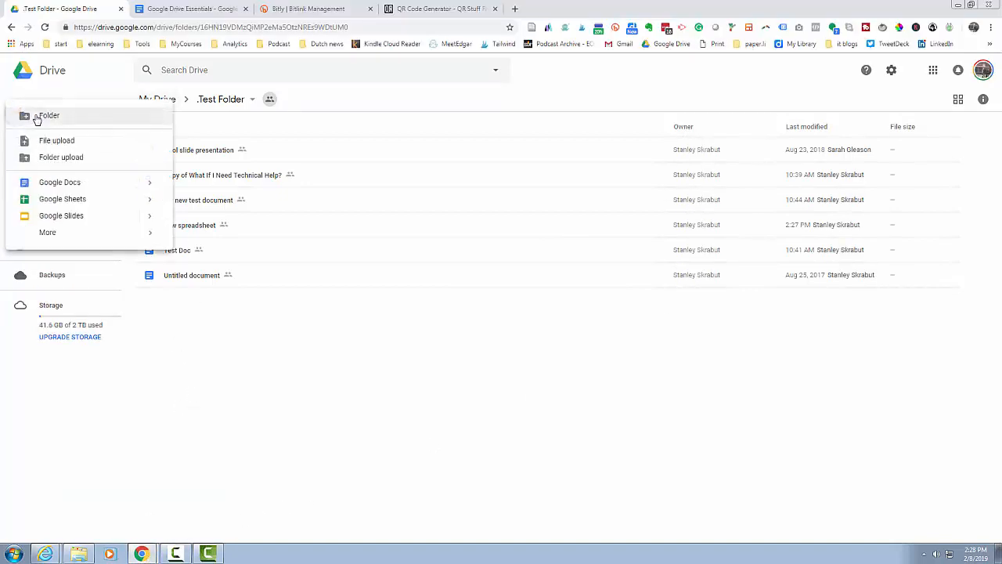
mouse_move(61, 216)
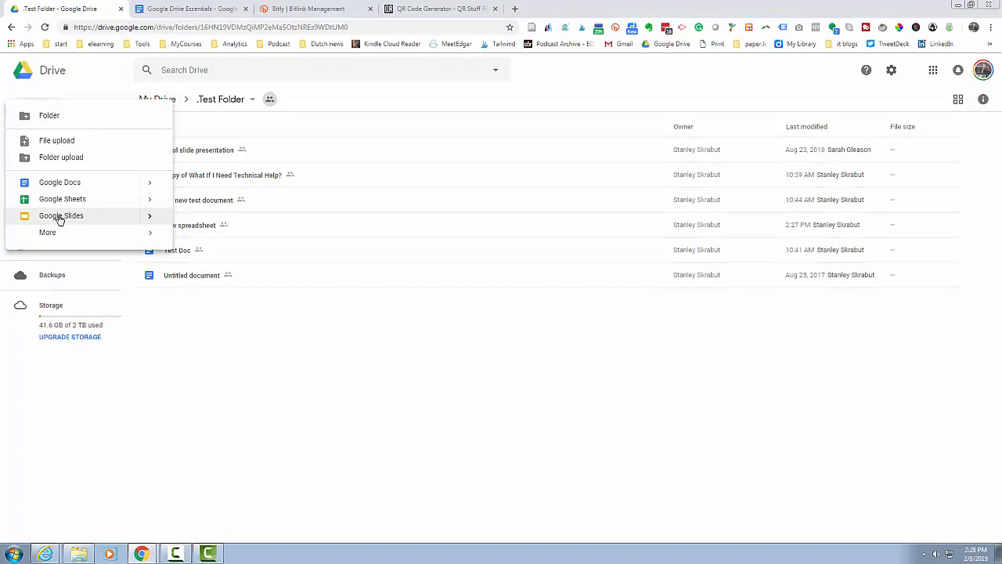
click(63, 216)
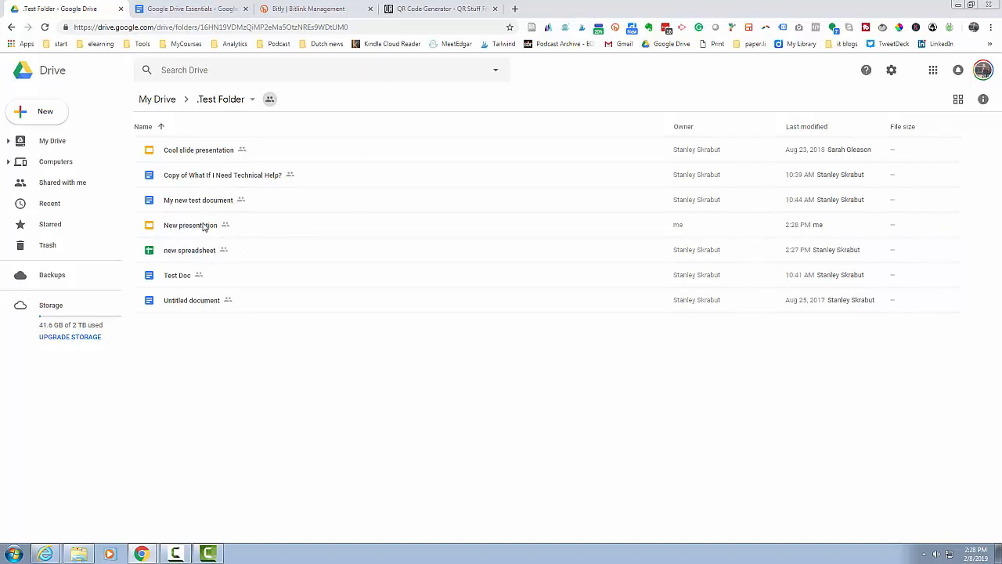
mouse_move(680, 216)
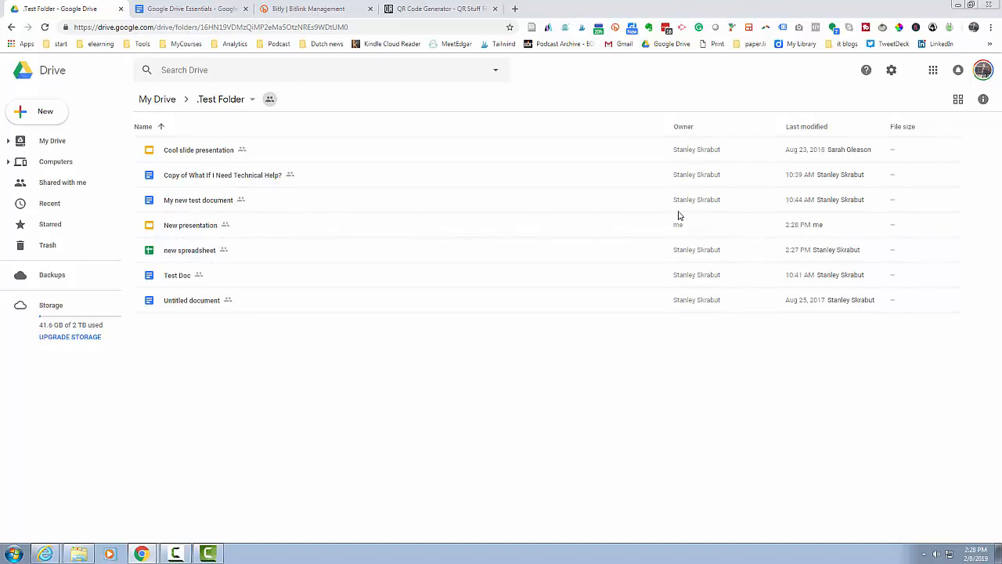
mouse_move(686, 219)
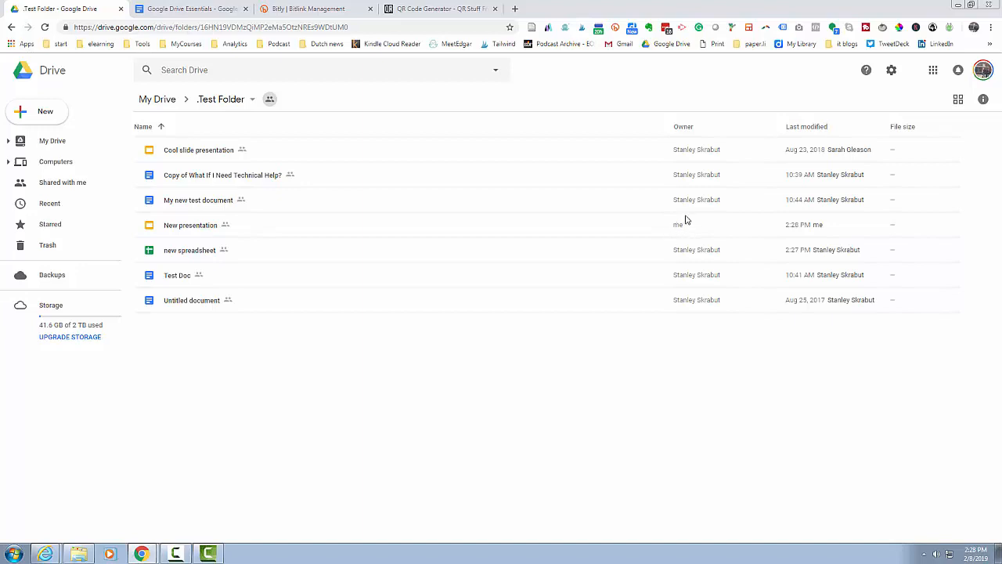